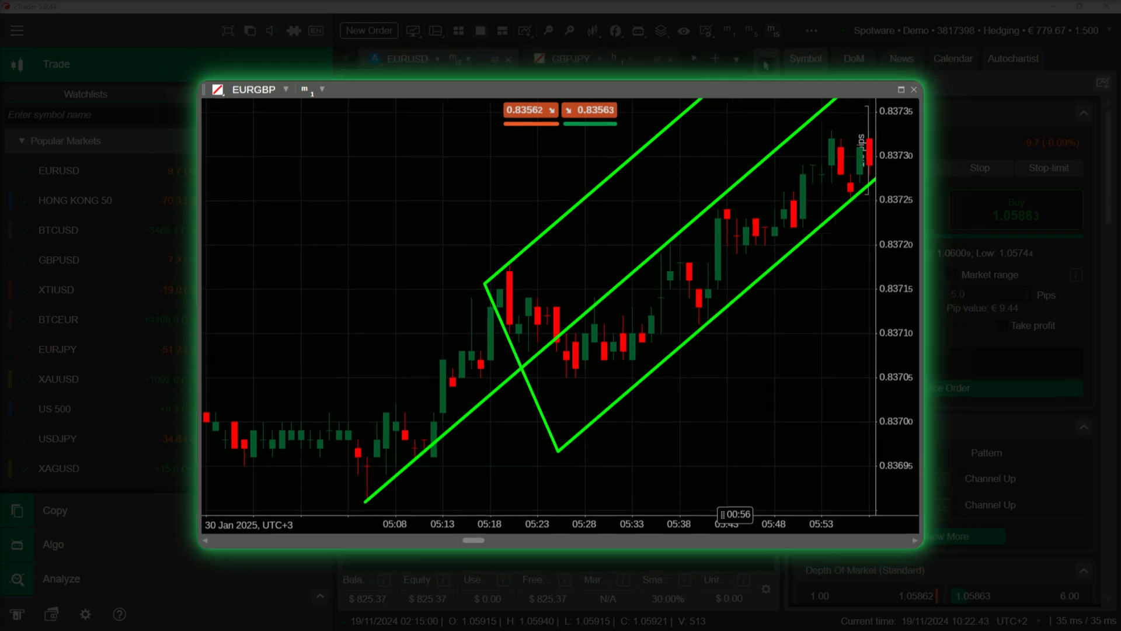
Open the Algo section to list the available cBots
click(913, 89)
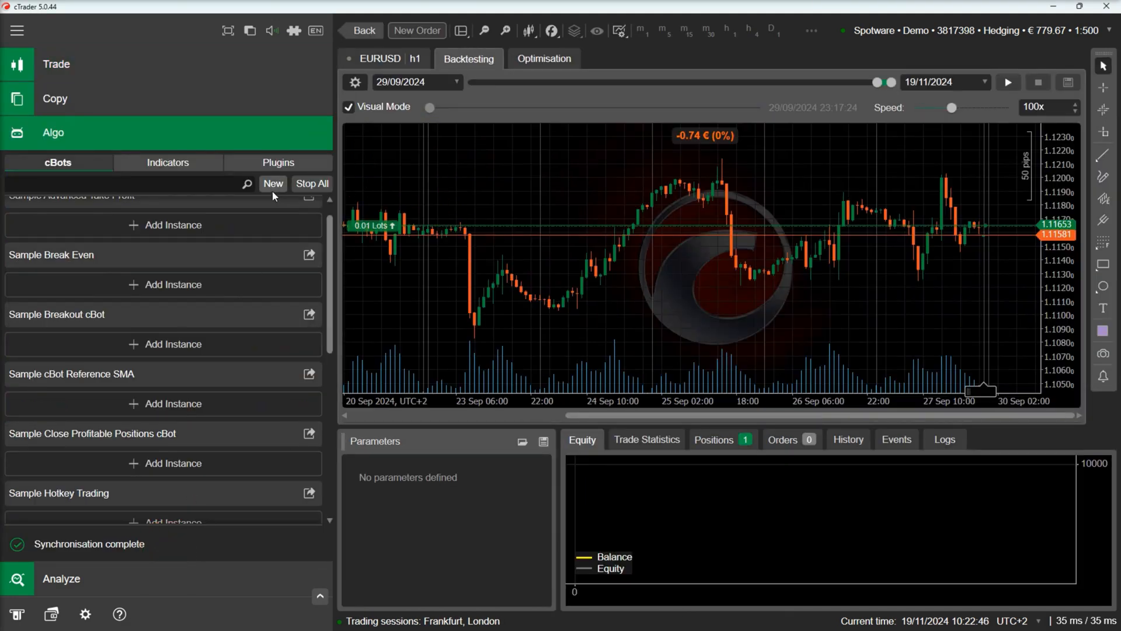
Create a new Blank-template cBot named 'Andrew's Pitchfork'
click(274, 183)
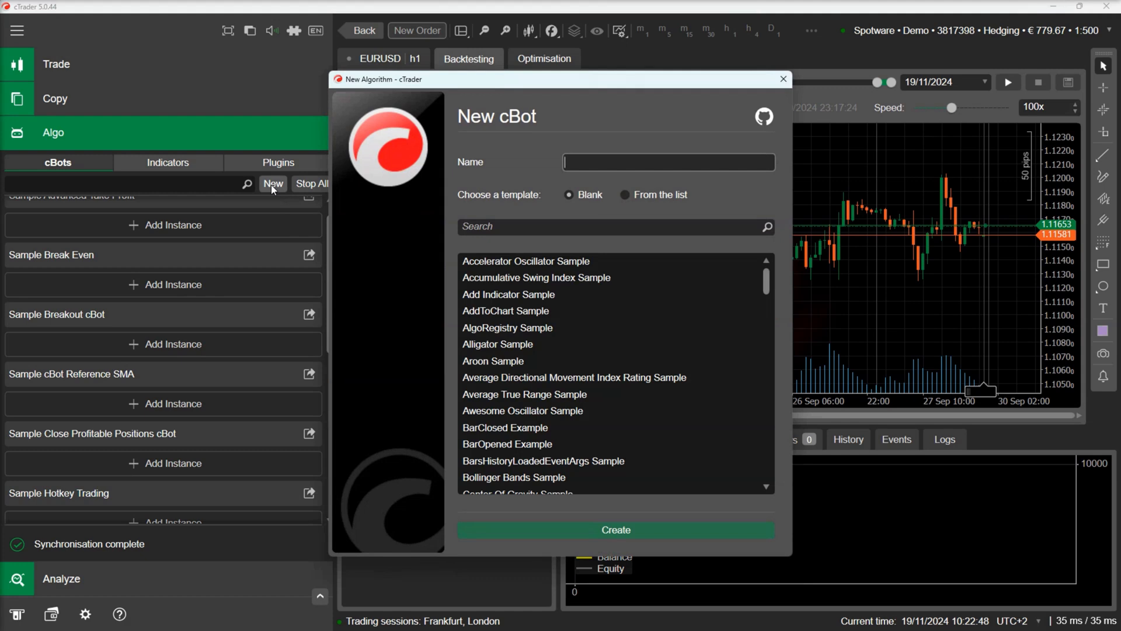
text(Andrew's)
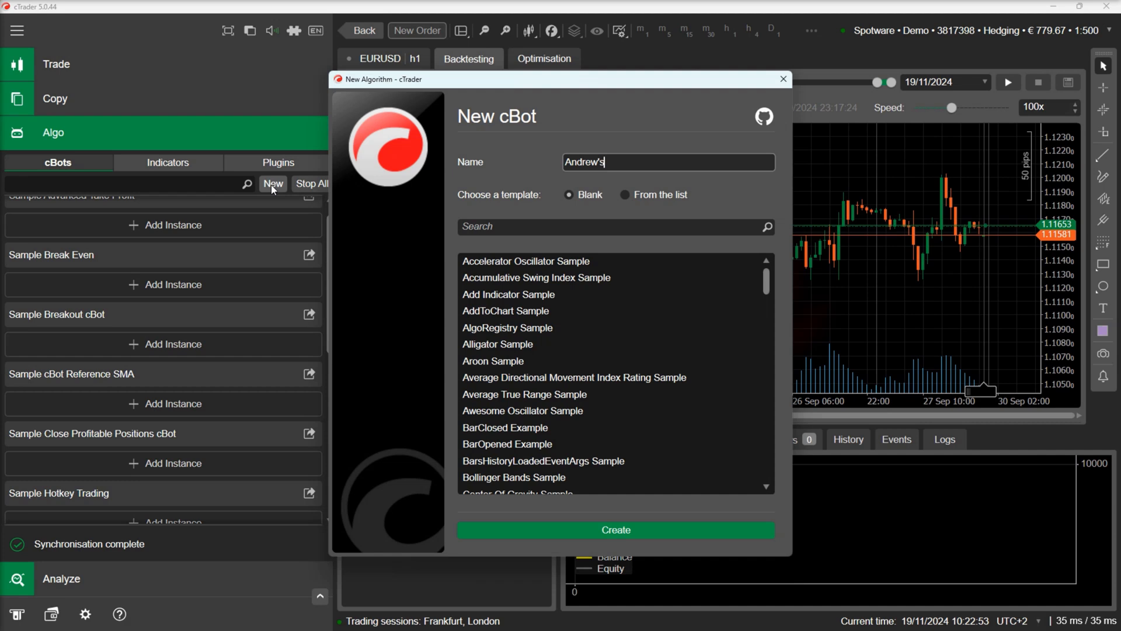
text(Pitc)
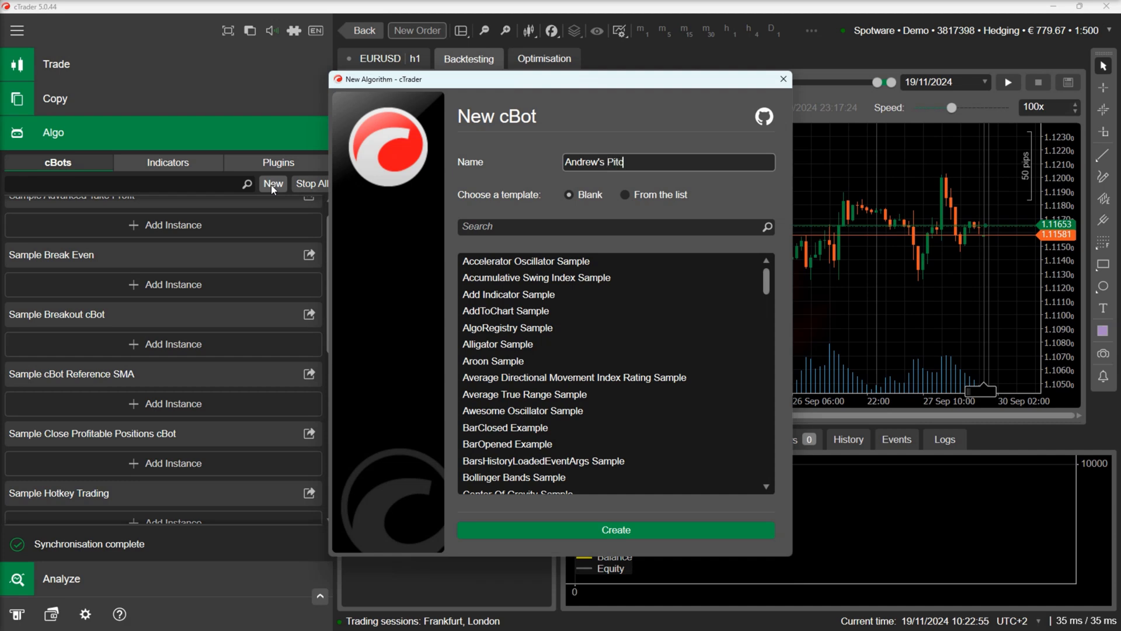
text(hfork)
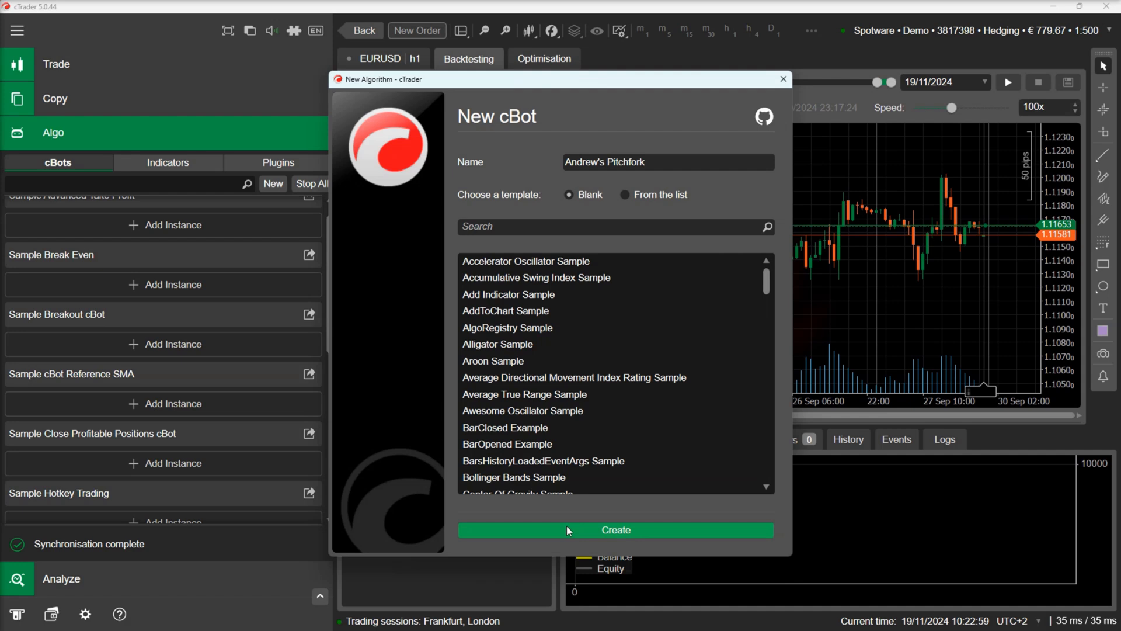
click(615, 529)
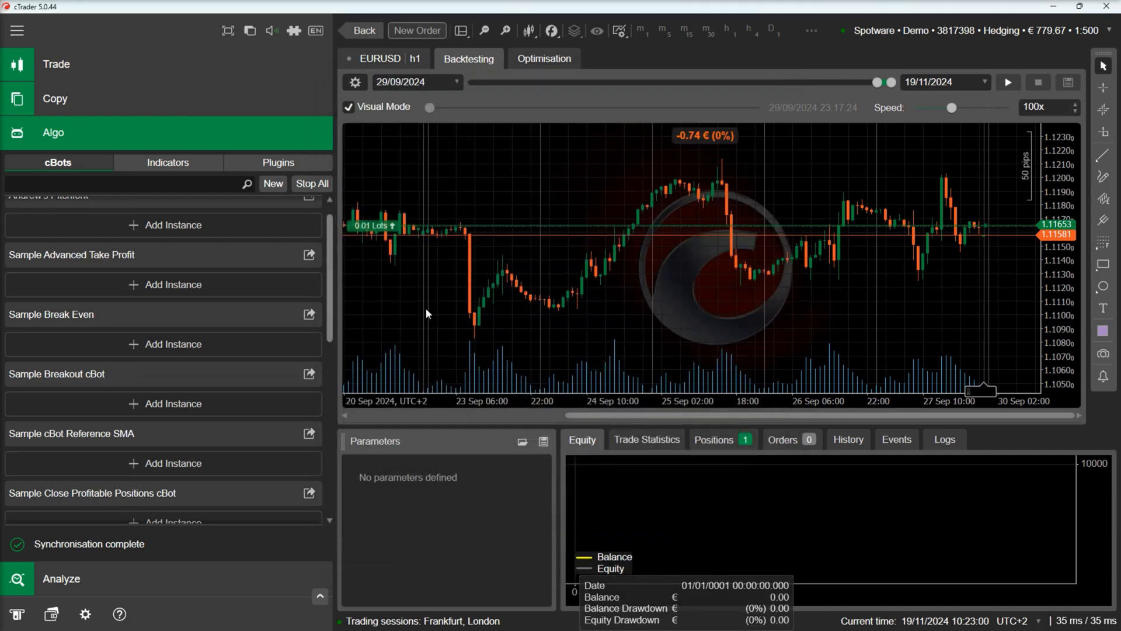
Replace the sample code with _highIndex, _lowIndex1 and _min1 fields, set from 50 bars in OnStart
click(309, 210)
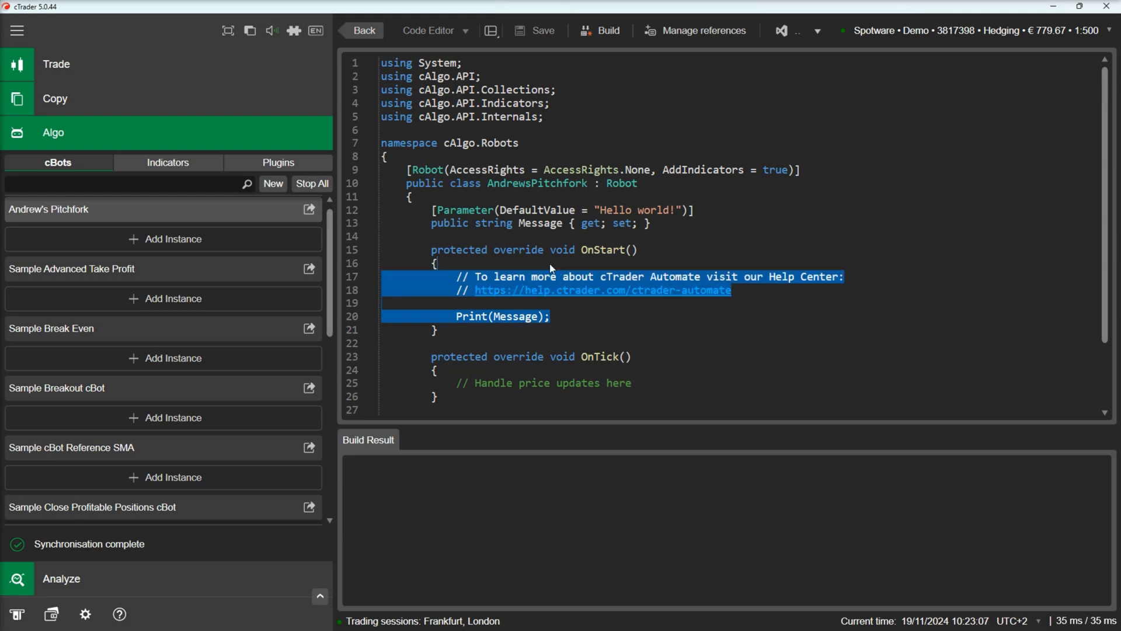
key(Delete)
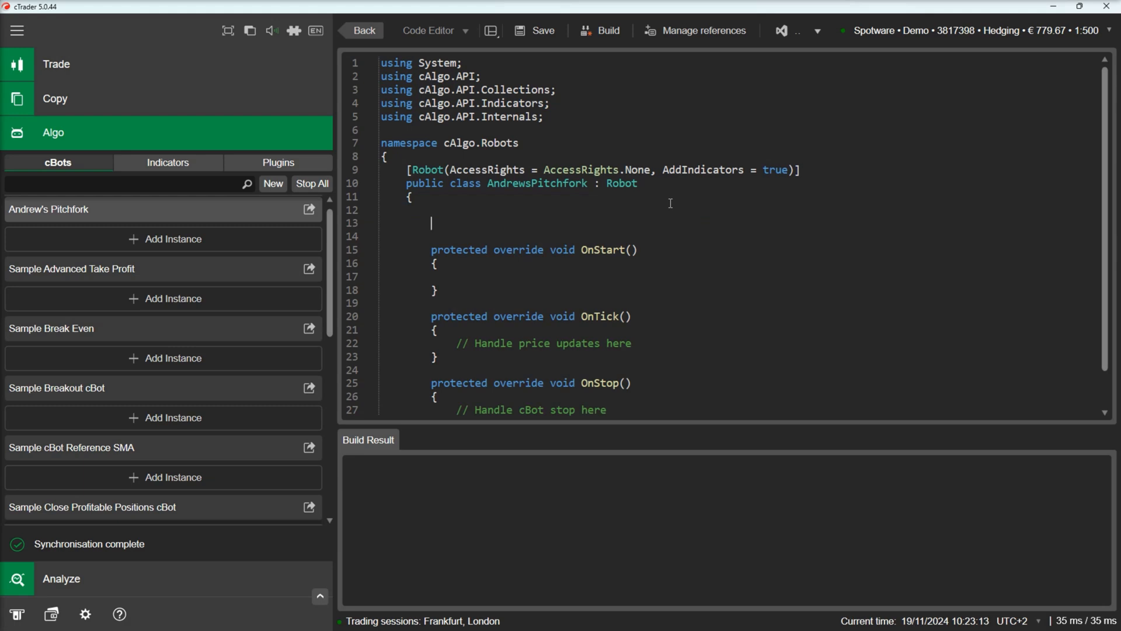
text(private int _highIndex;)
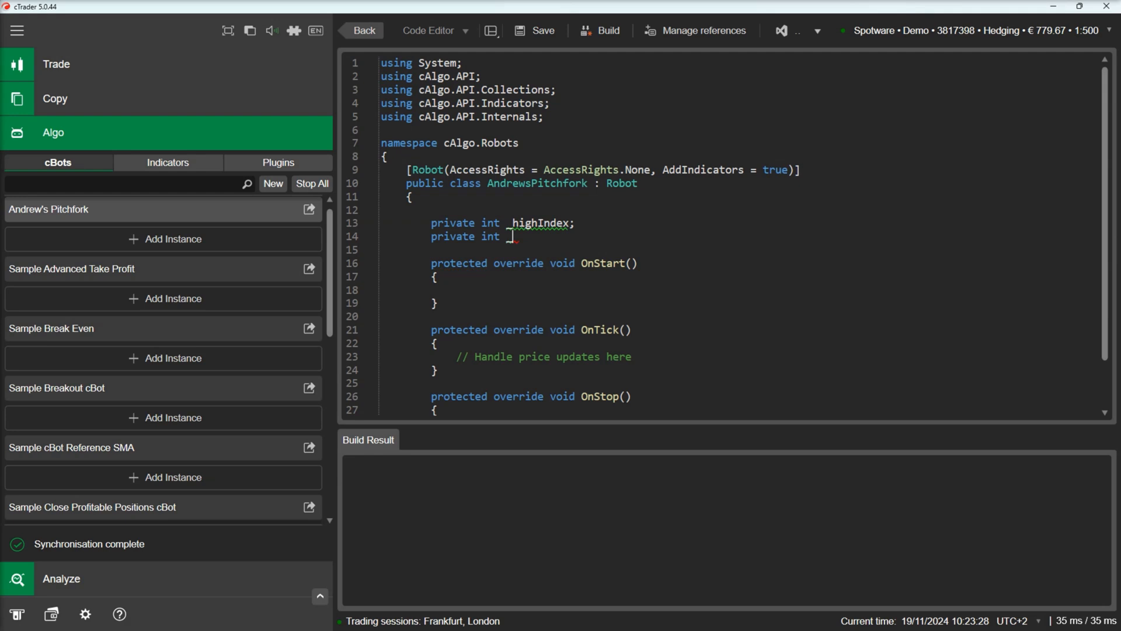
text(_lowIndex1;)
text(private double)
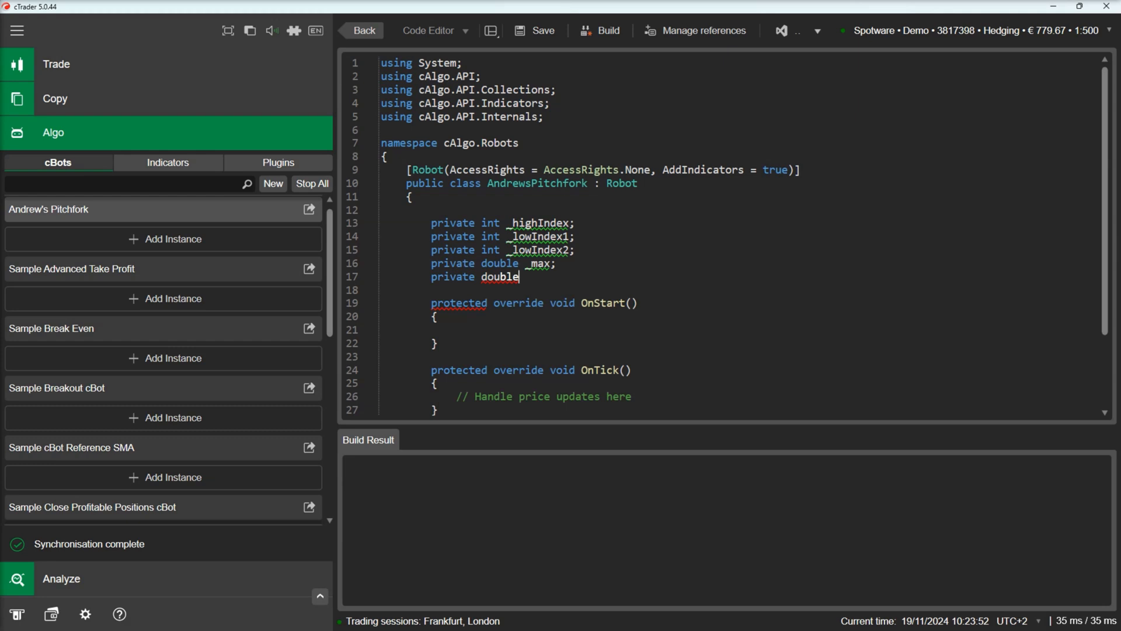
text(_min1;)
text(_min2 = Bars.LowPrices.Minimum(50);)
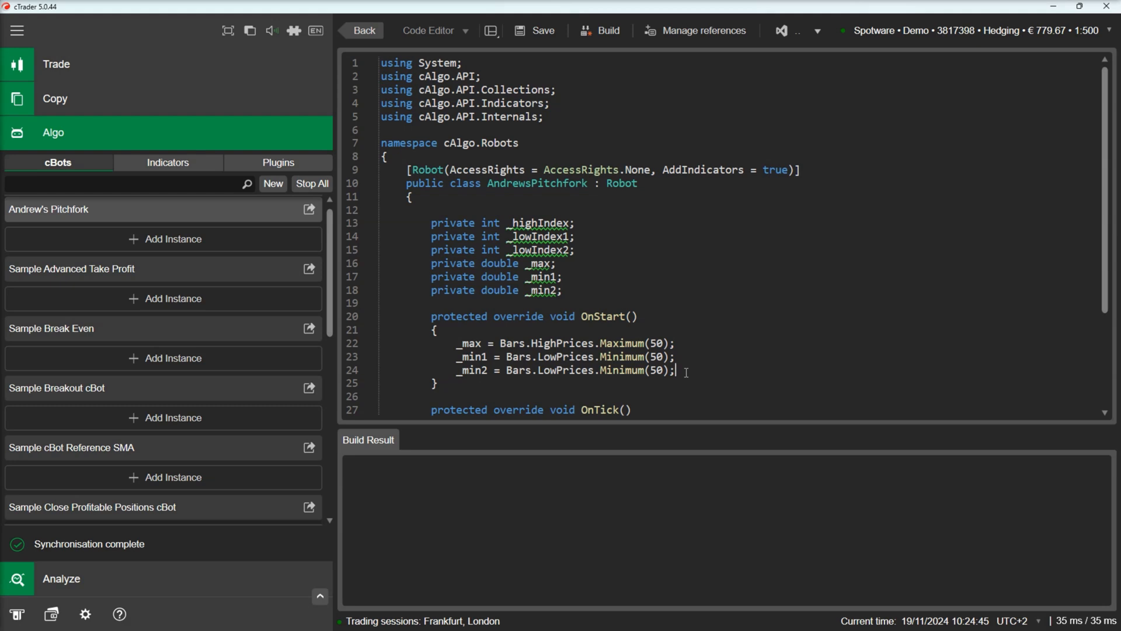
Add 50-bar for loops matching Bars.HighPrices.Last(i) to _max to record bar indices
text(for)
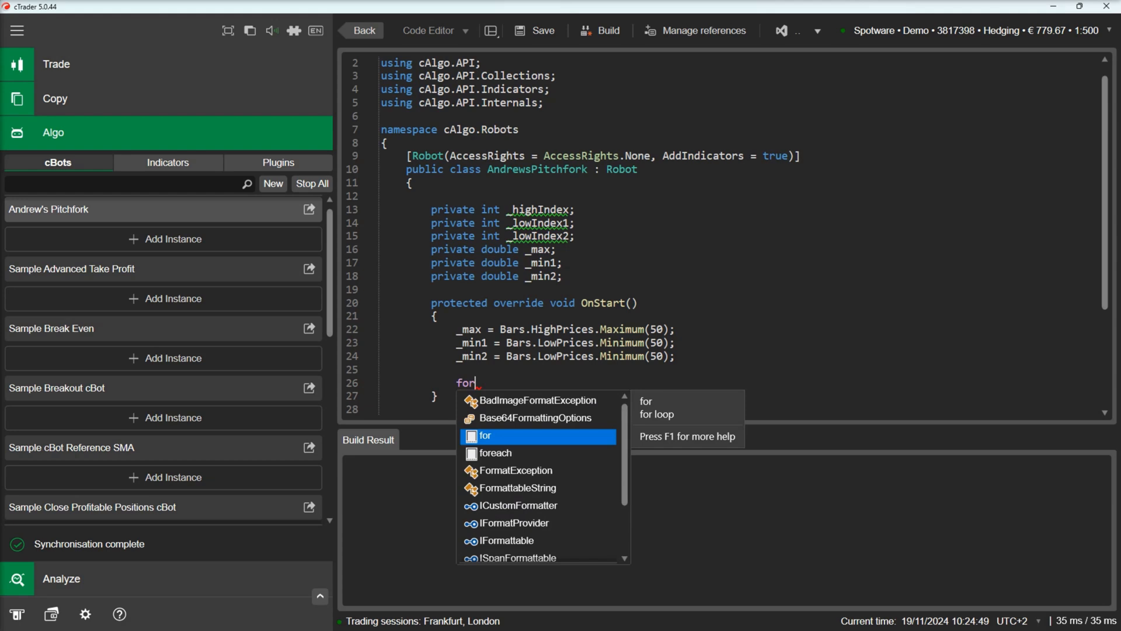
key(Tab)
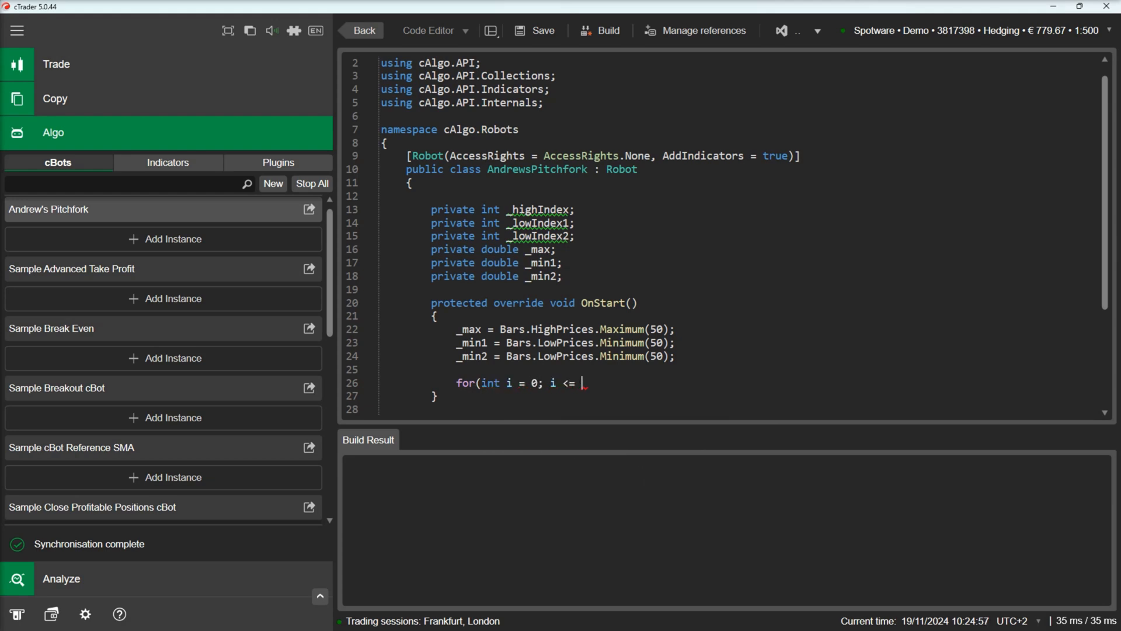
text(50; i++)
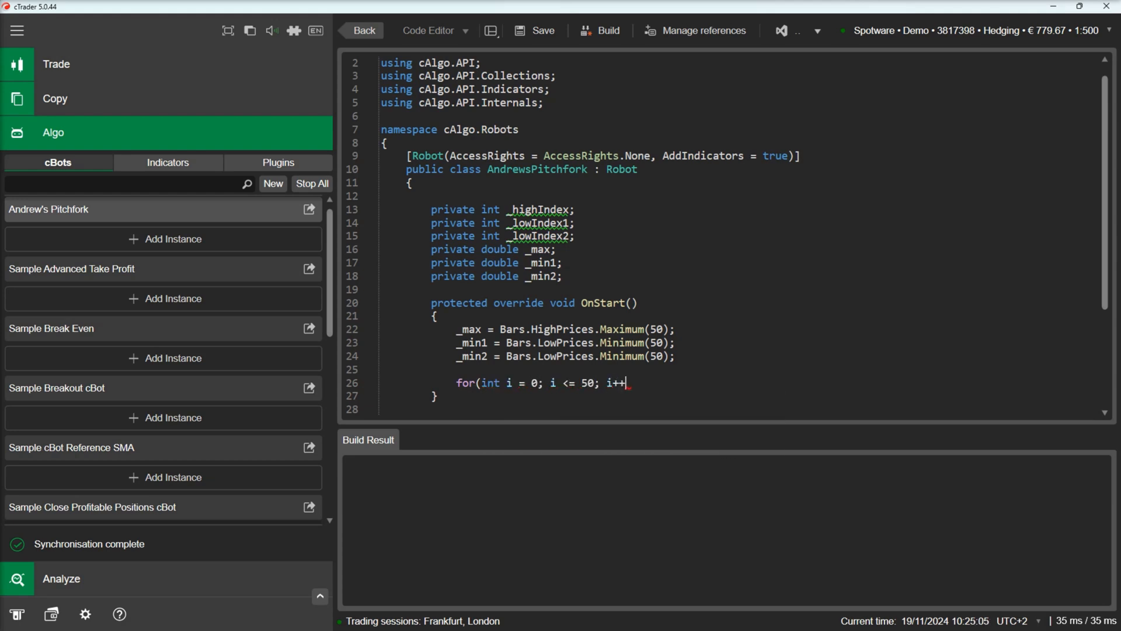
text(if(Bars.)
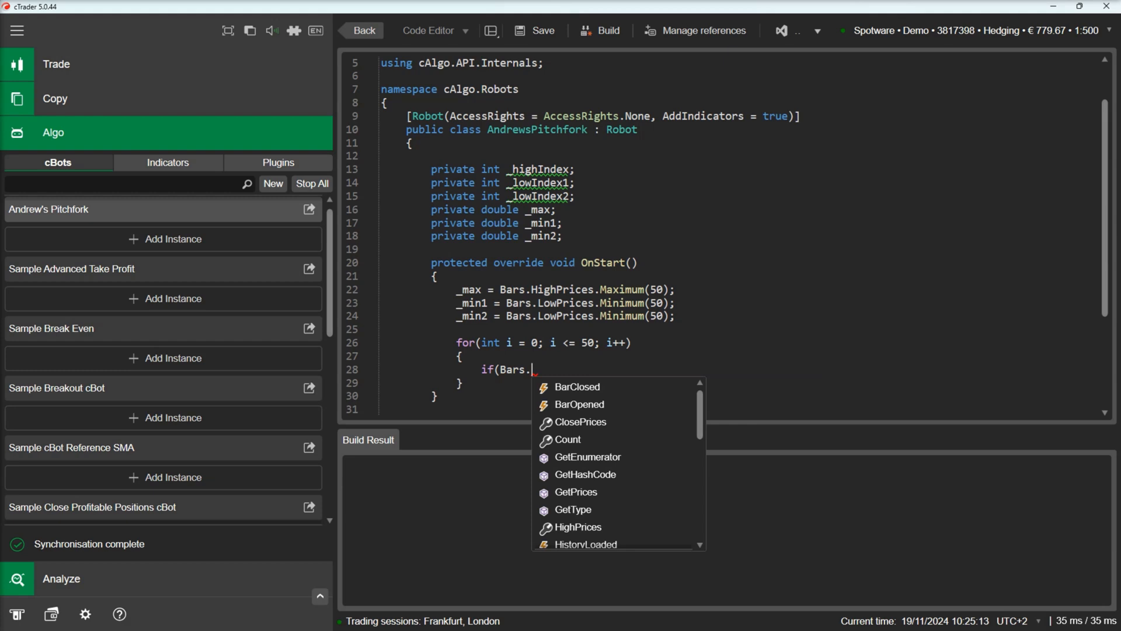
text(HighPrices.Last(i) ==)
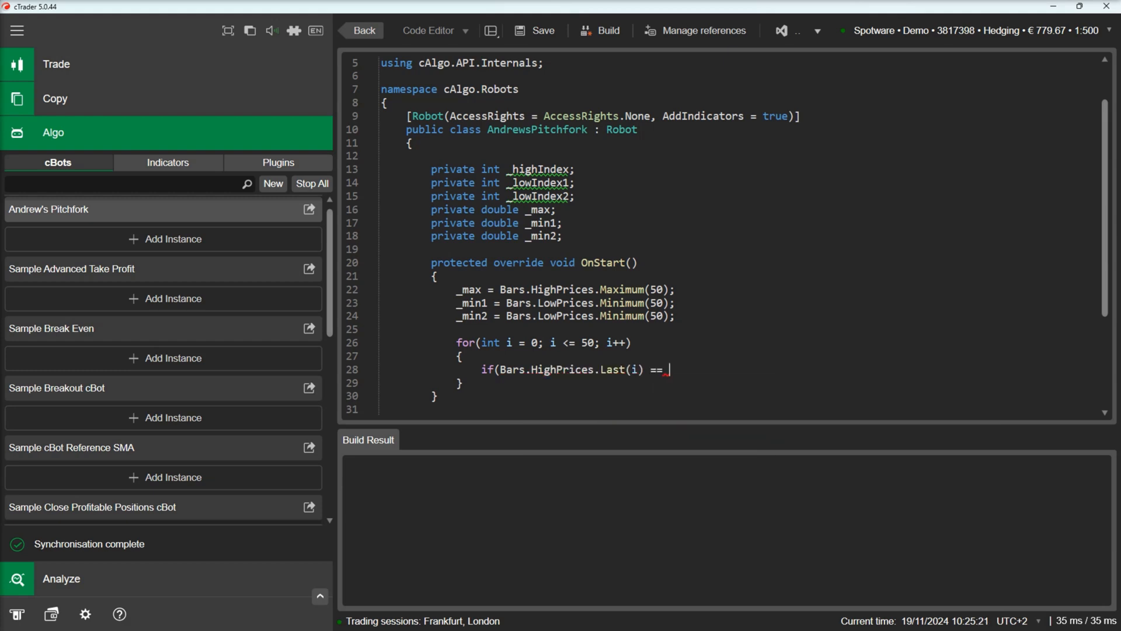
text(_max))
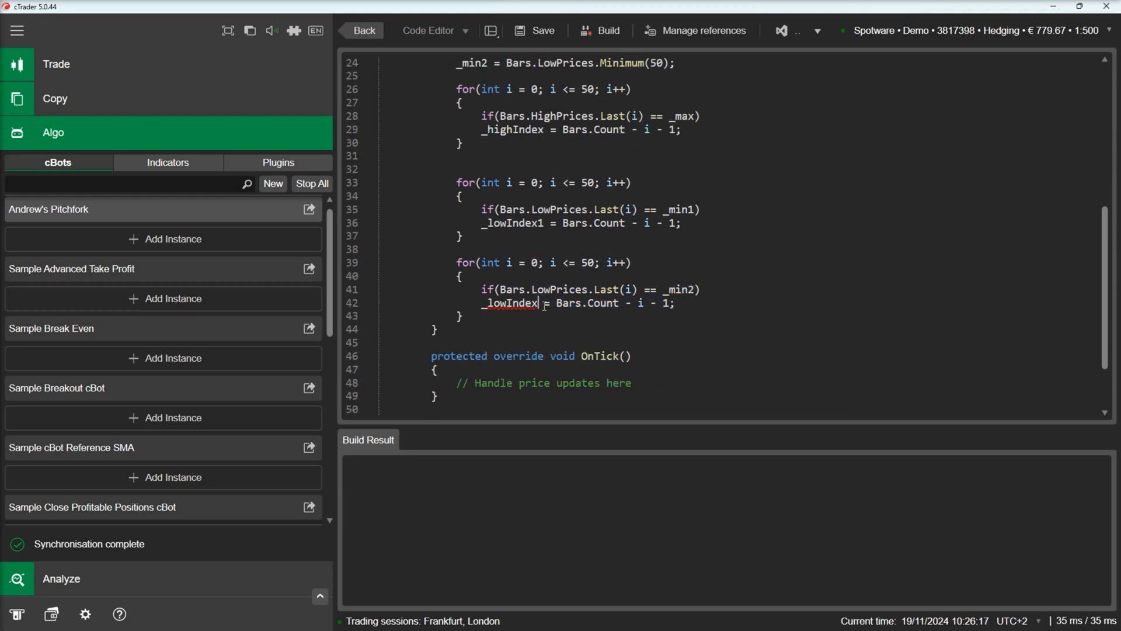
Set _lowIndex2 in the third loop and call Chart.DrawAndrewsPitchfork with the high and low points
text(2)
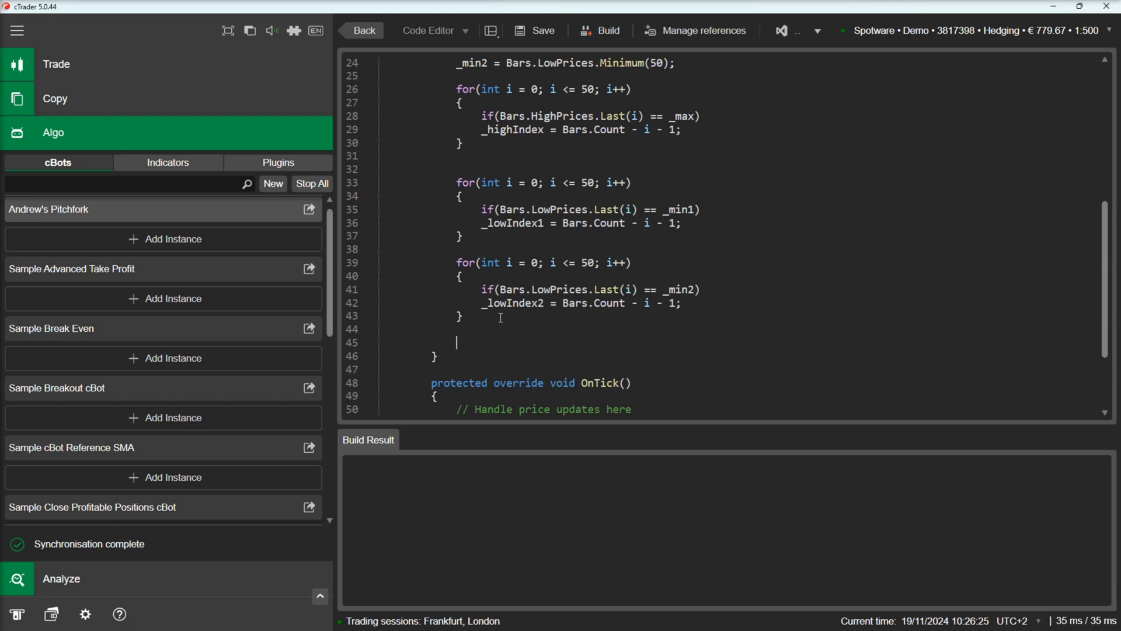
text(Chart.DrawAndrewsPitchfork(")
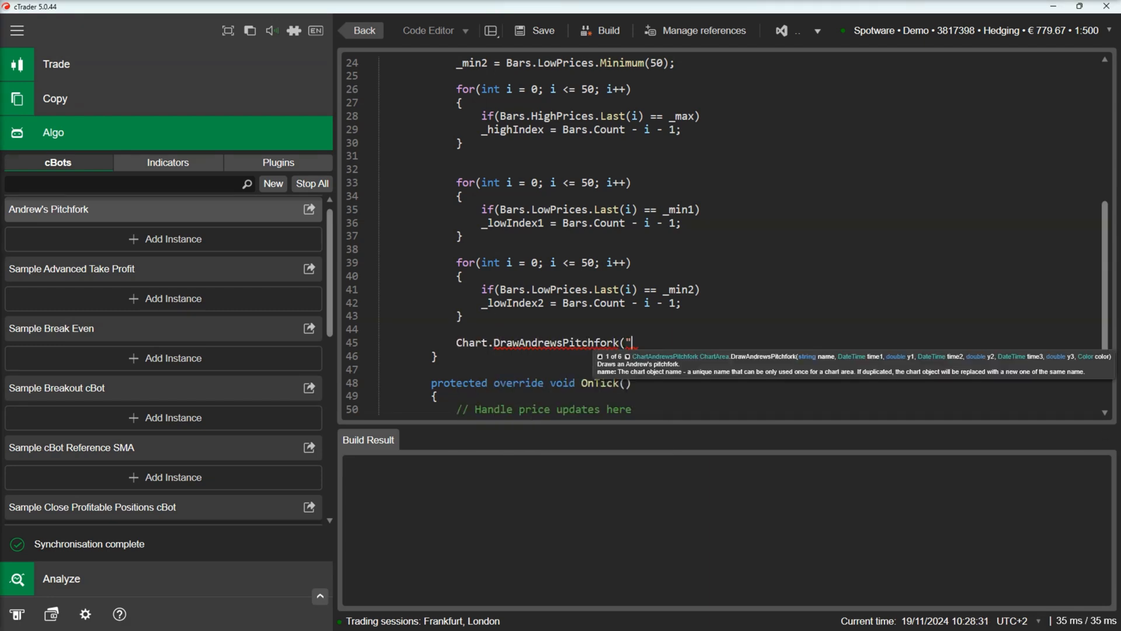
text(AndrewsPitchfork", _lowIndex1, _min1,)
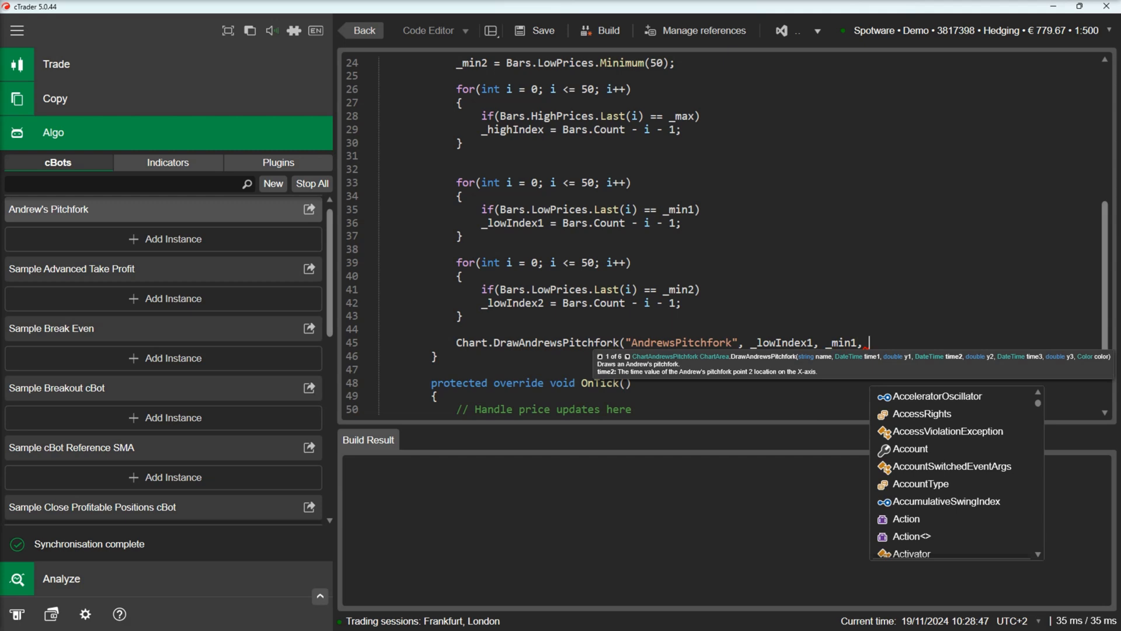
text(_highIndex, _max,)
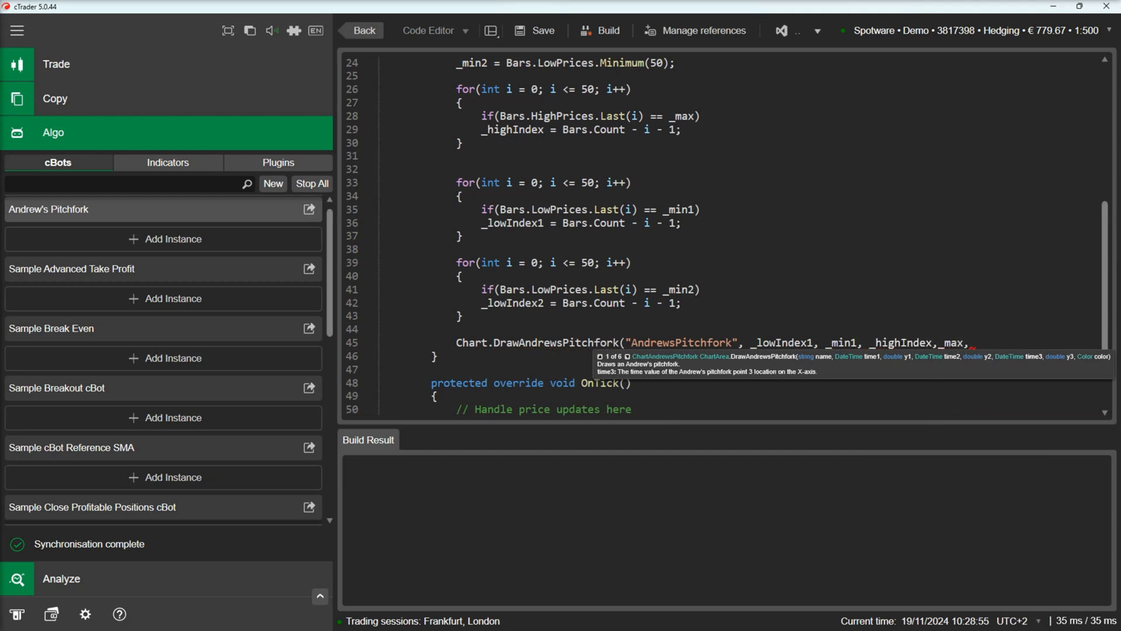
text(_lowIndex2, _min2, Color.Red);)
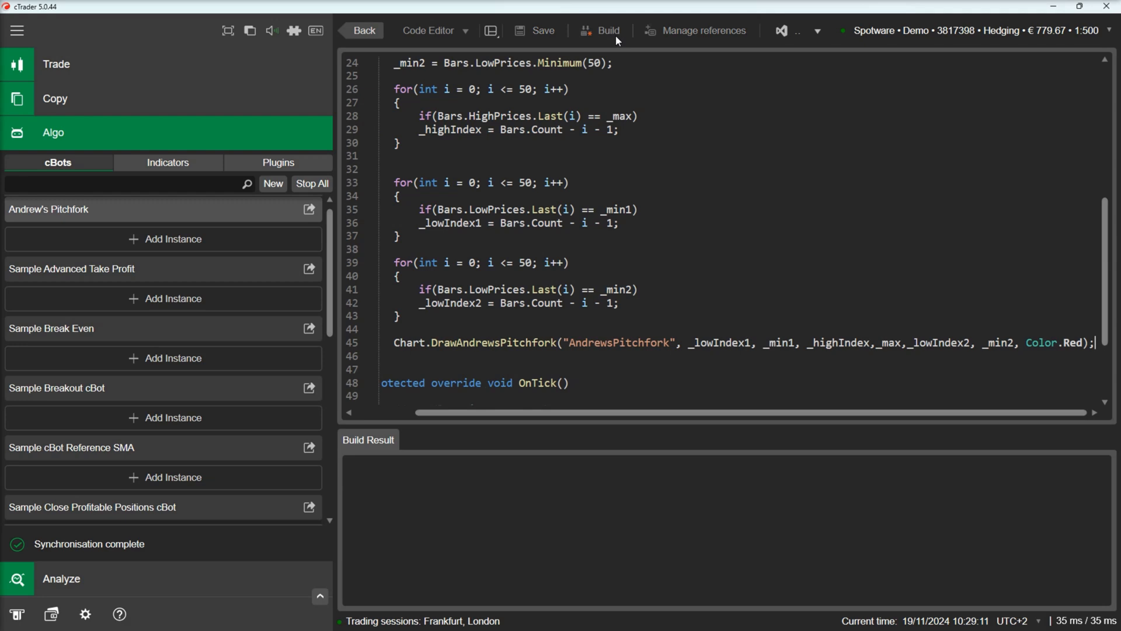
Build the cBot and add a local EURUSD m15 instance of Andrew's Pitchfork
click(609, 30)
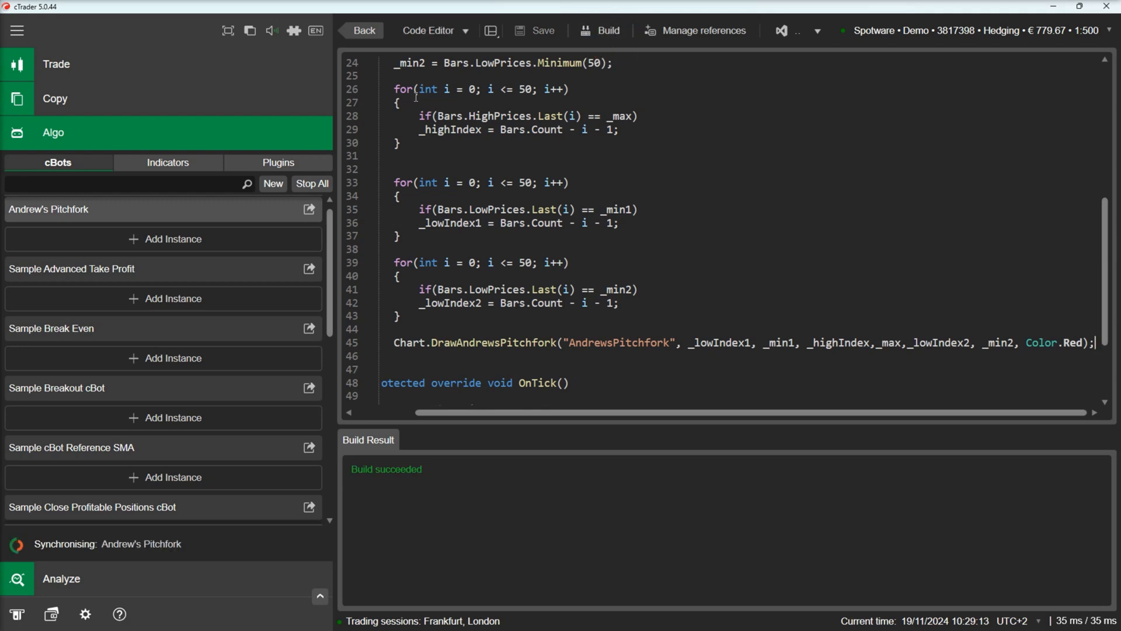
mouse_move(208, 242)
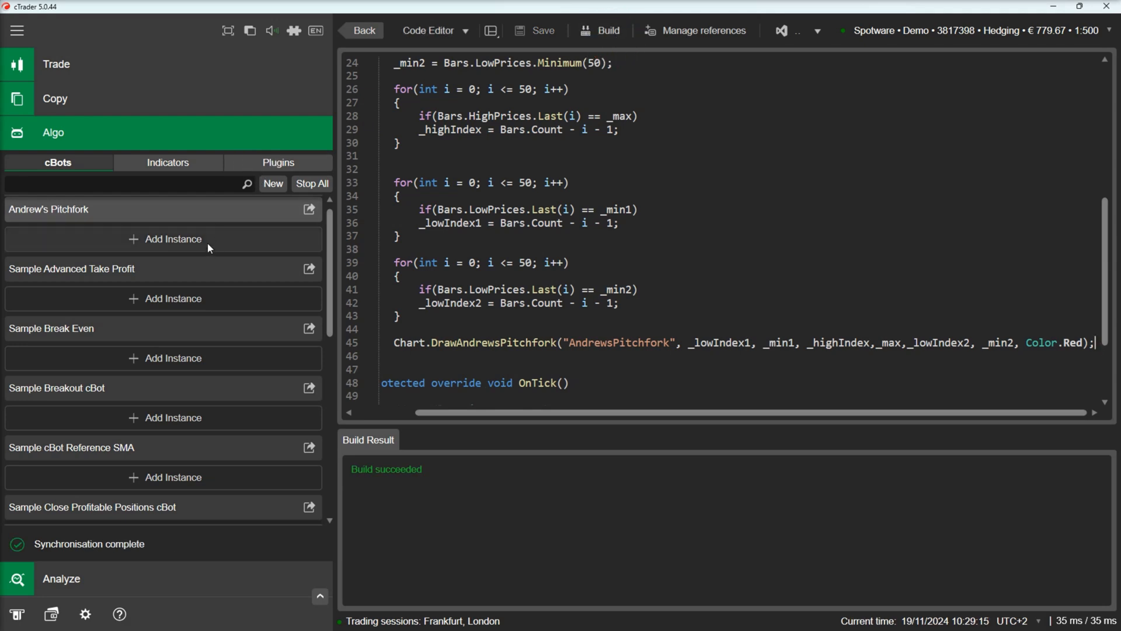
click(173, 239)
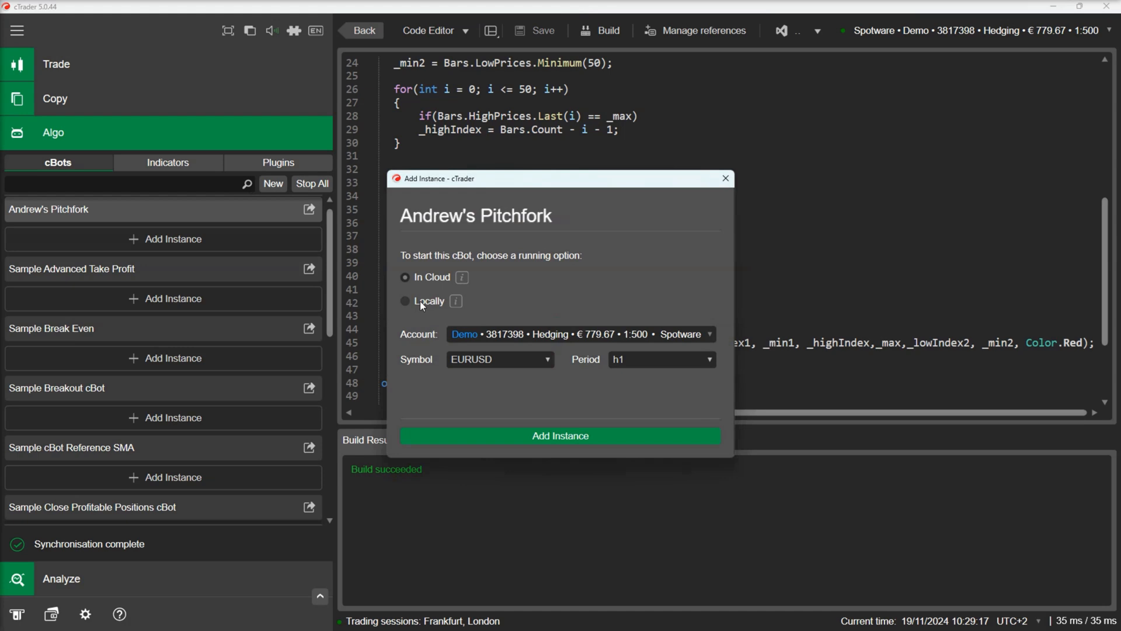
click(708, 359)
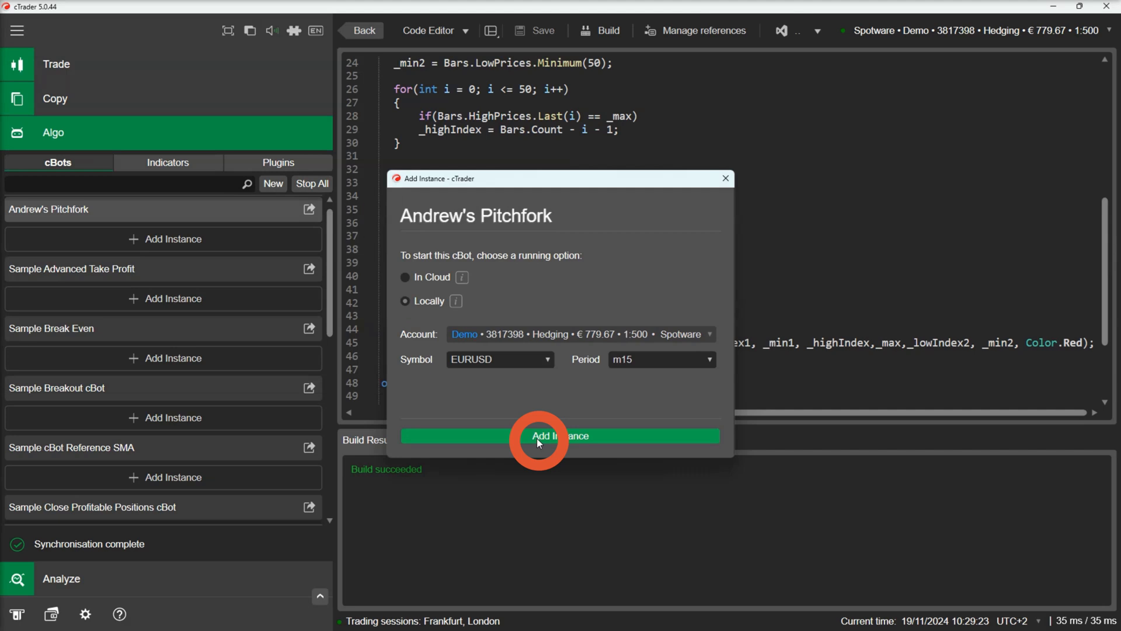
click(538, 436)
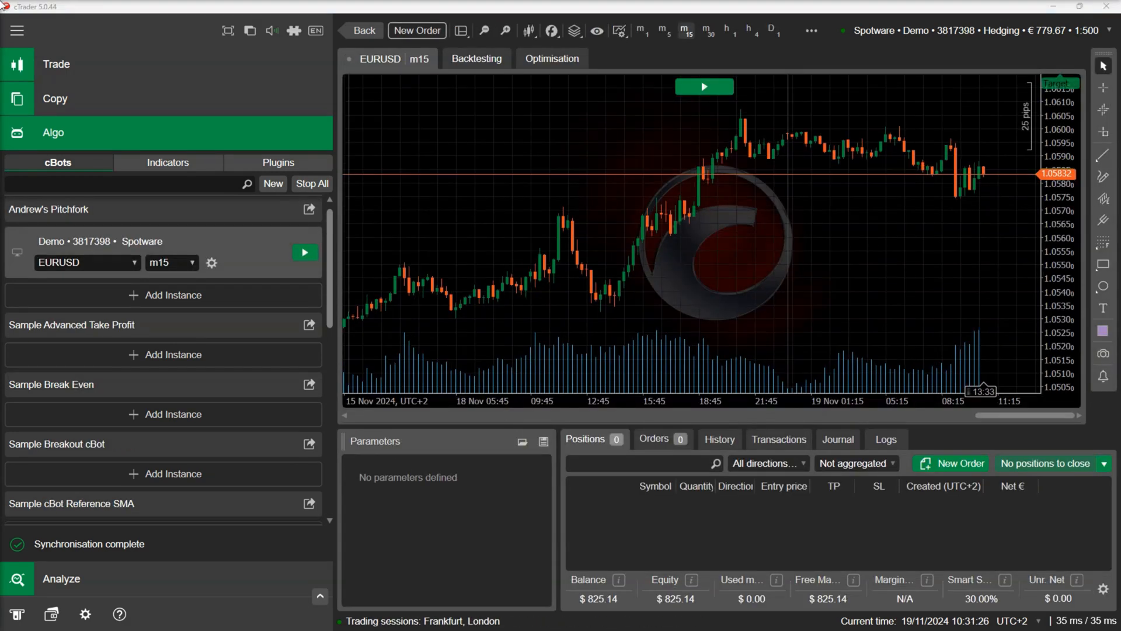
Run a visual backtest of the instance, then return to the cBot code
click(476, 58)
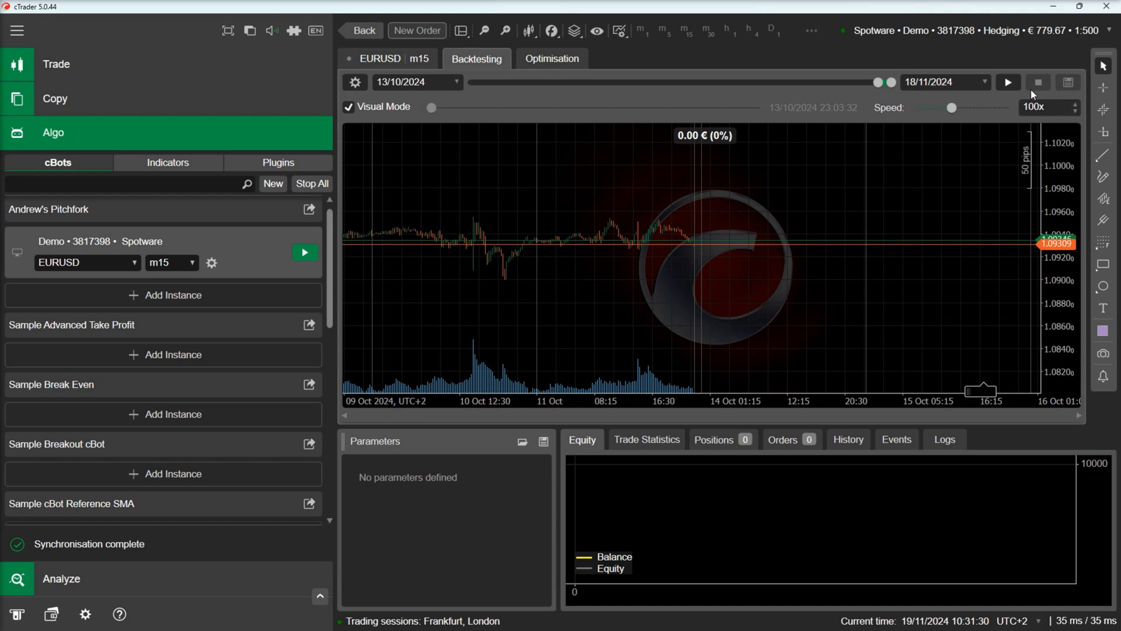
click(1008, 81)
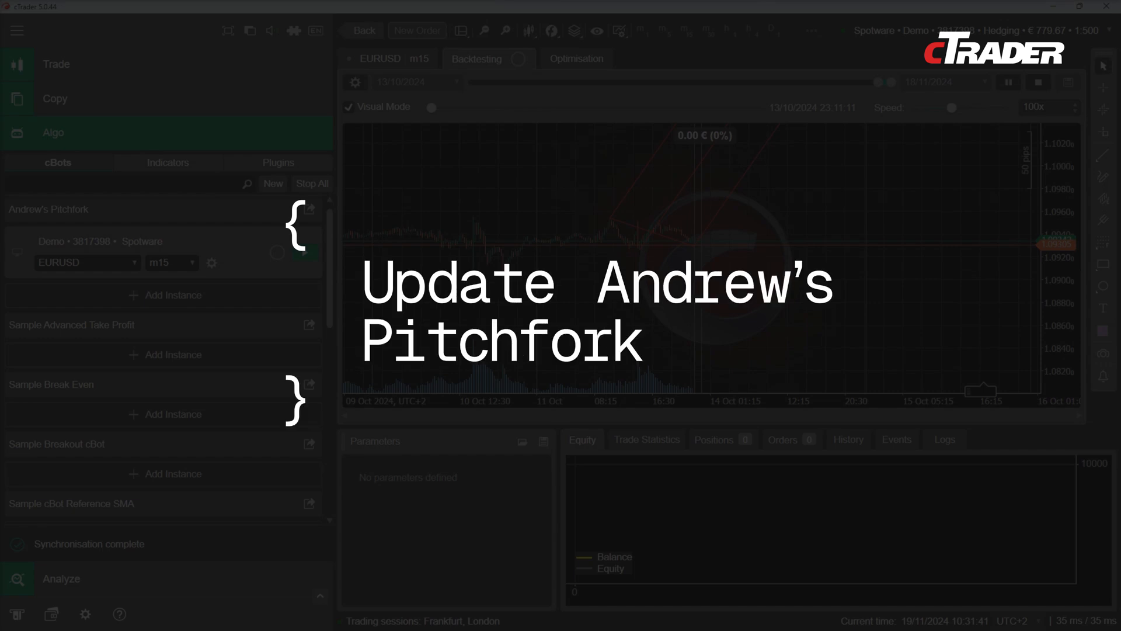
click(304, 252)
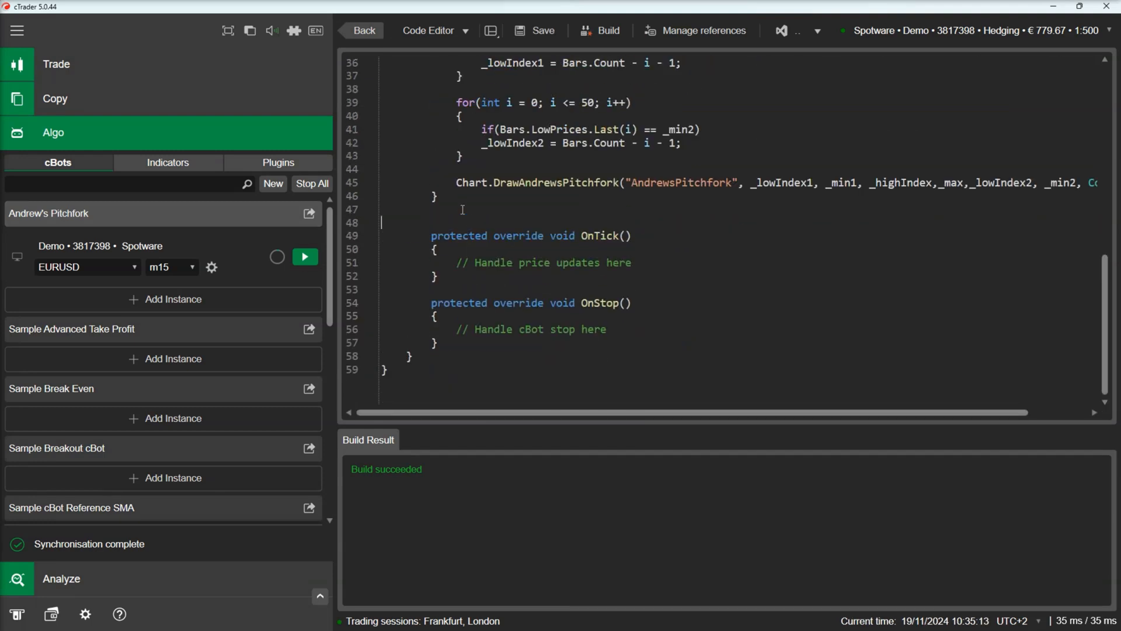
Begin a 'private void DrawA…' method declaration after OnStart
text(private void DrawA)
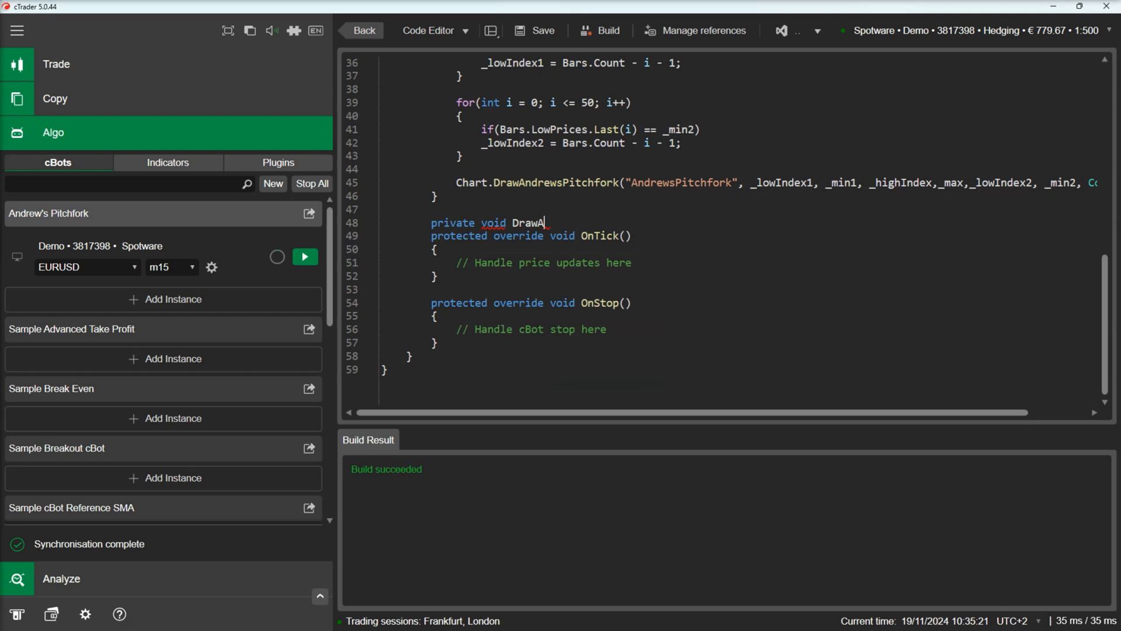
Name the method DrawAndrewsPitchfork, call it from OnBar, and add an _lowIndex1 < _highIndex check
text(ndrewsPitchfo)
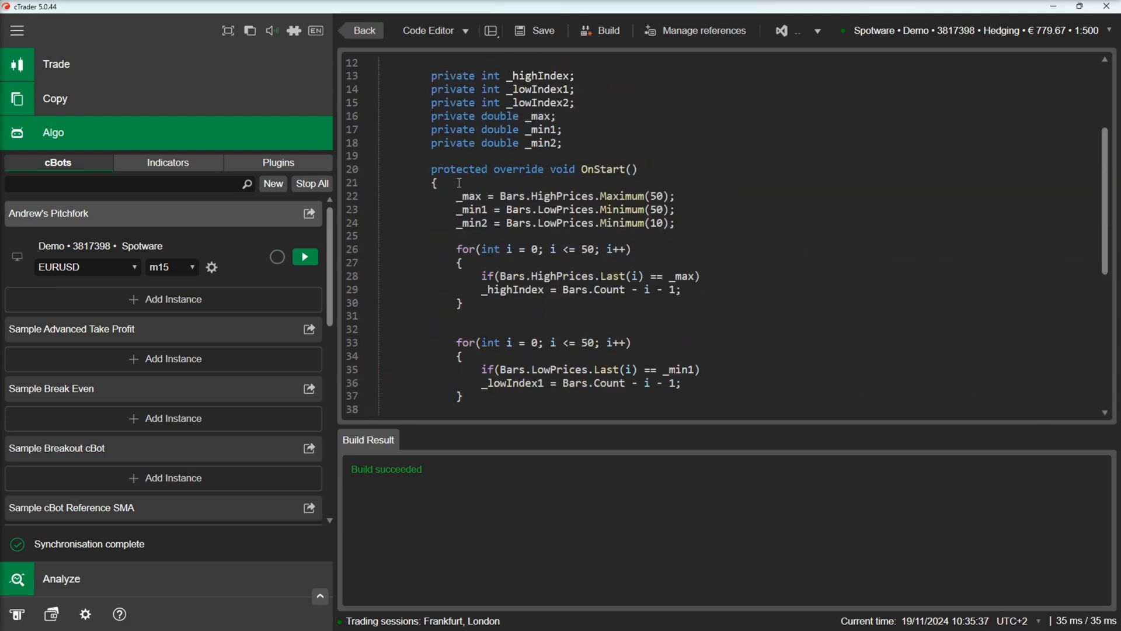
scroll(down, 3)
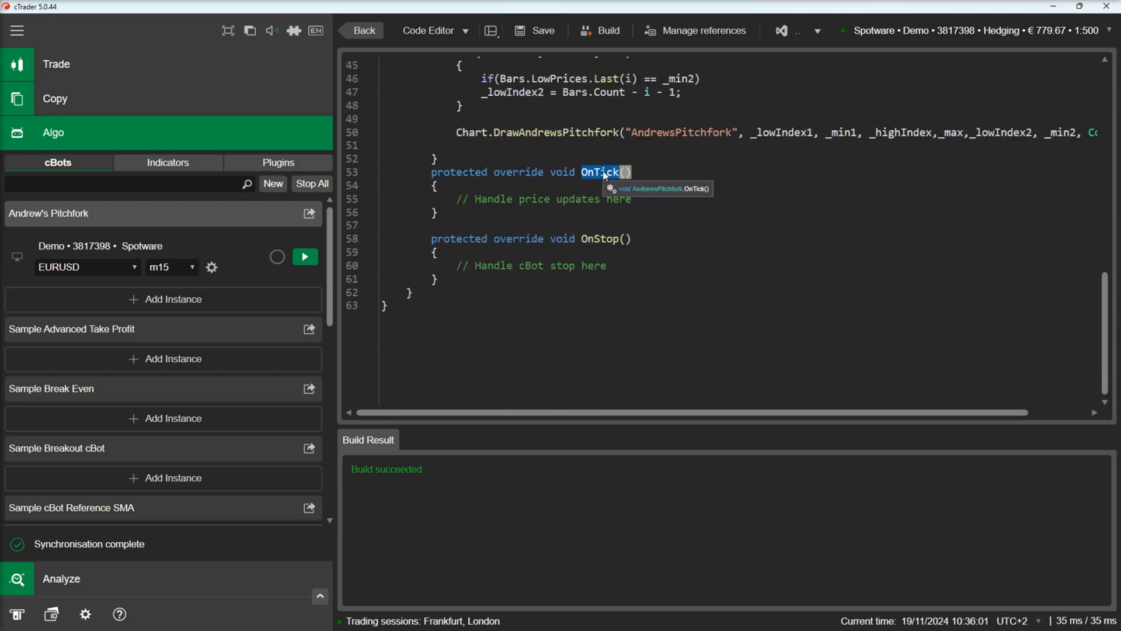
text(OnBar)
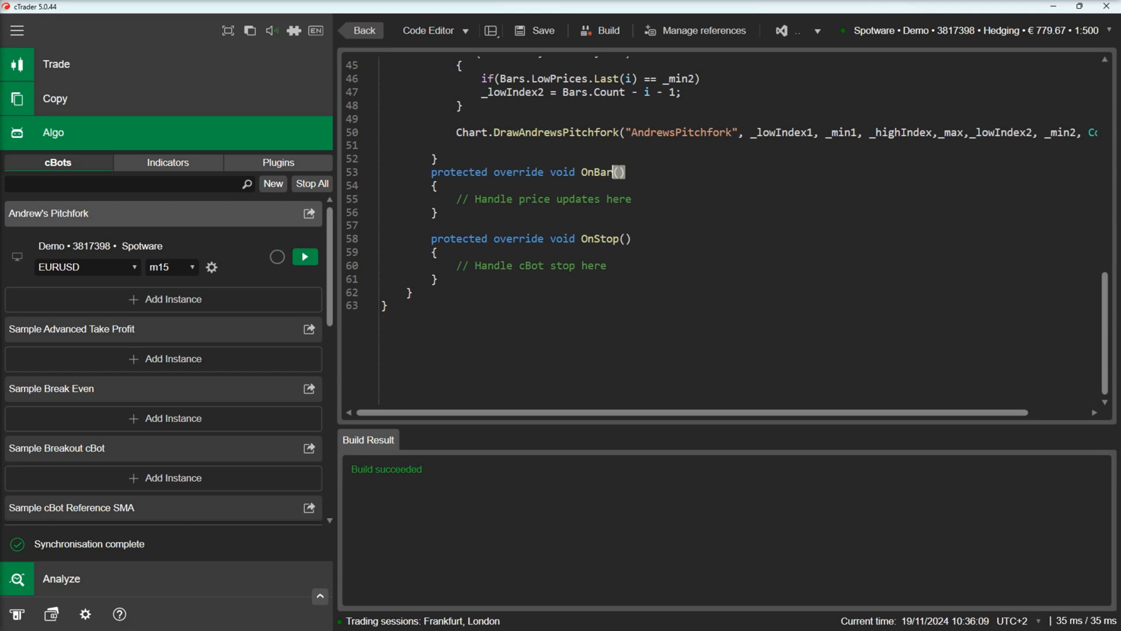
text(DrawAndrewsPitchfork();)
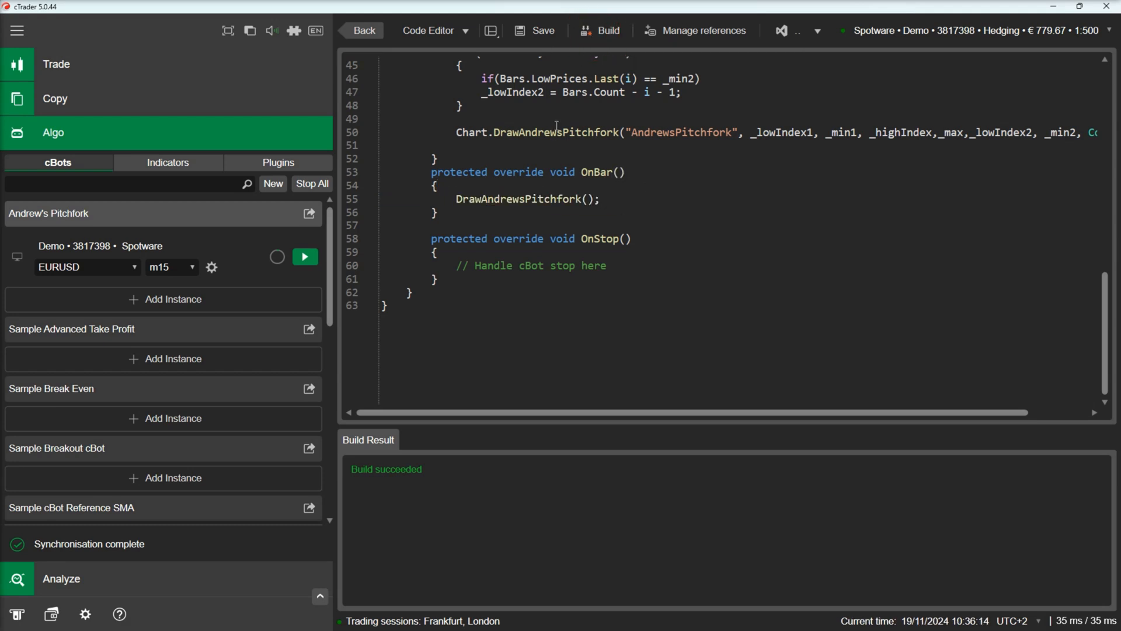
text(if()
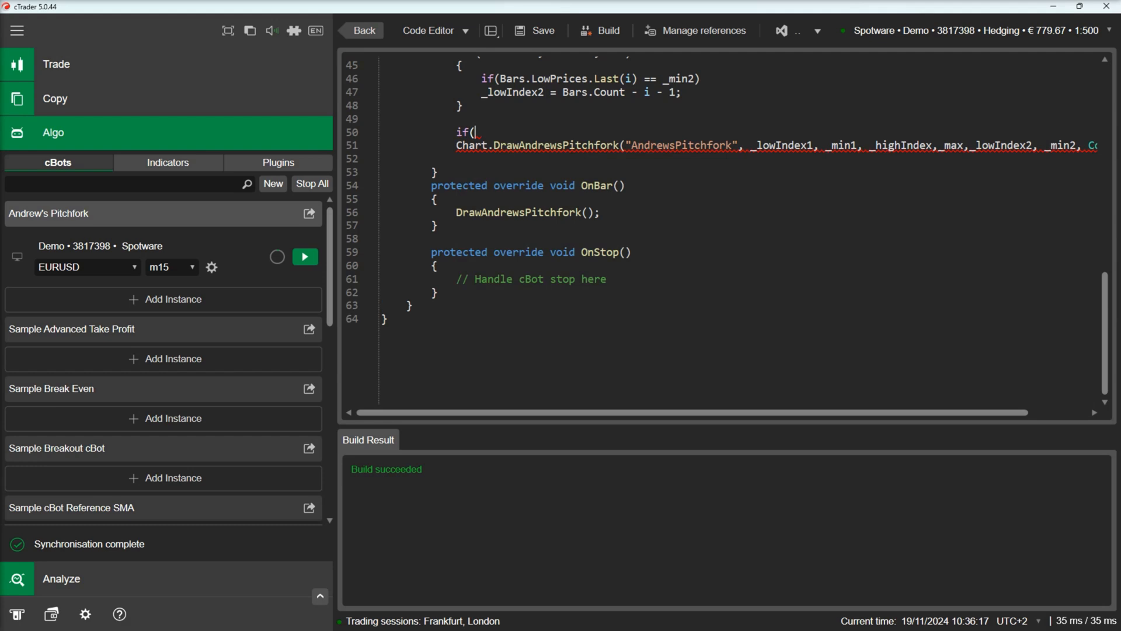
text(_lowIndex1 < _highIndex &&)
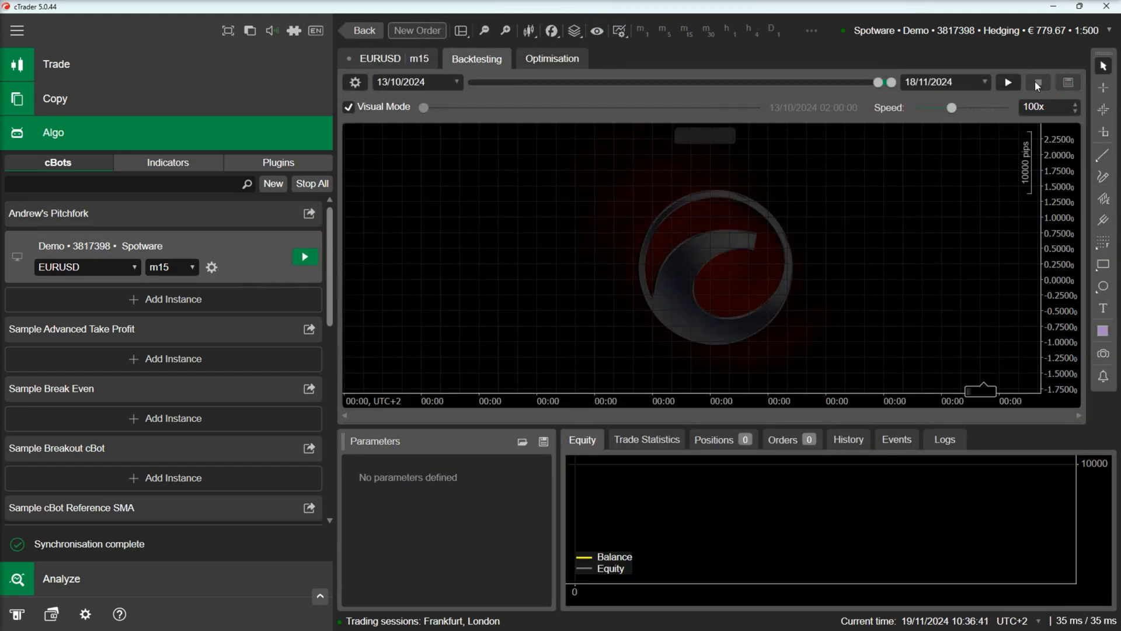
Restart the backtest and raise its speed to 50000x
click(1007, 81)
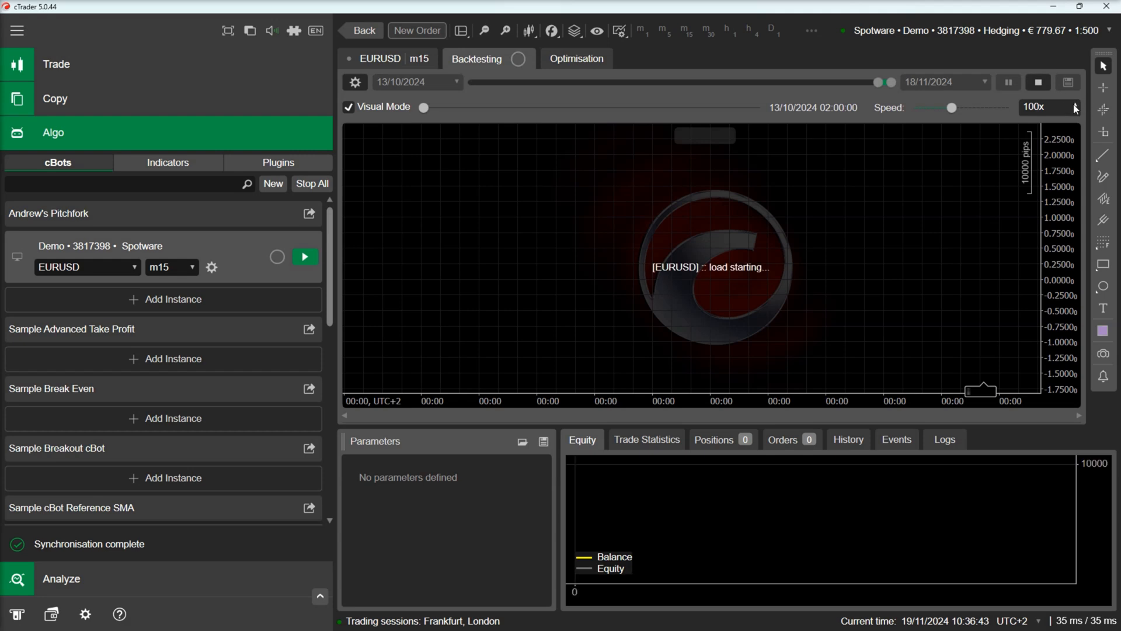
click(1073, 108)
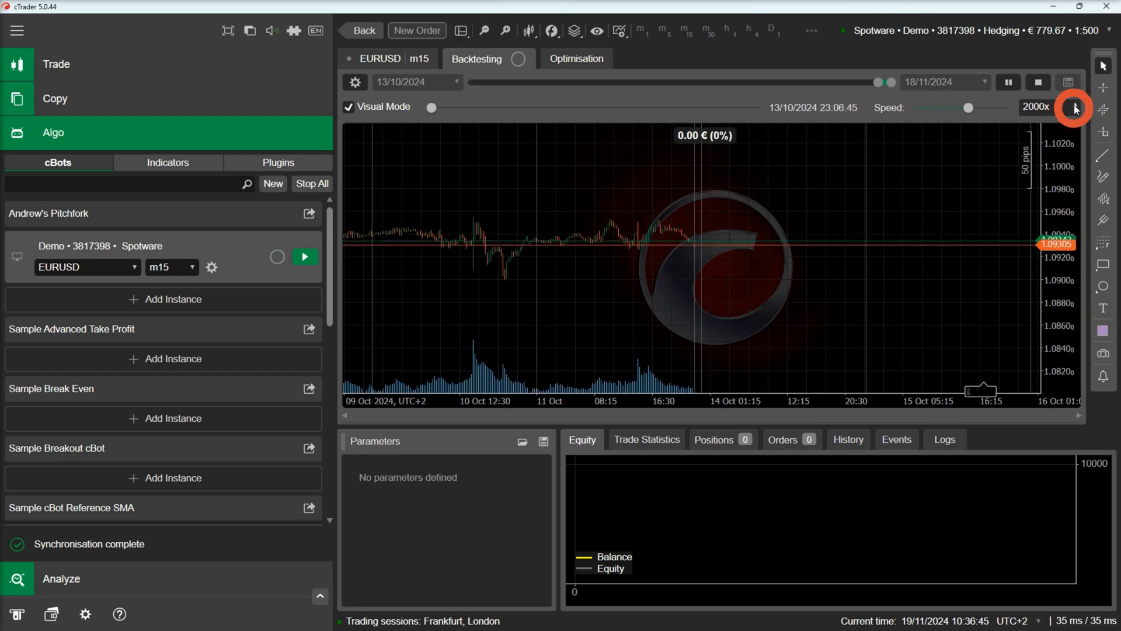
click(1074, 108)
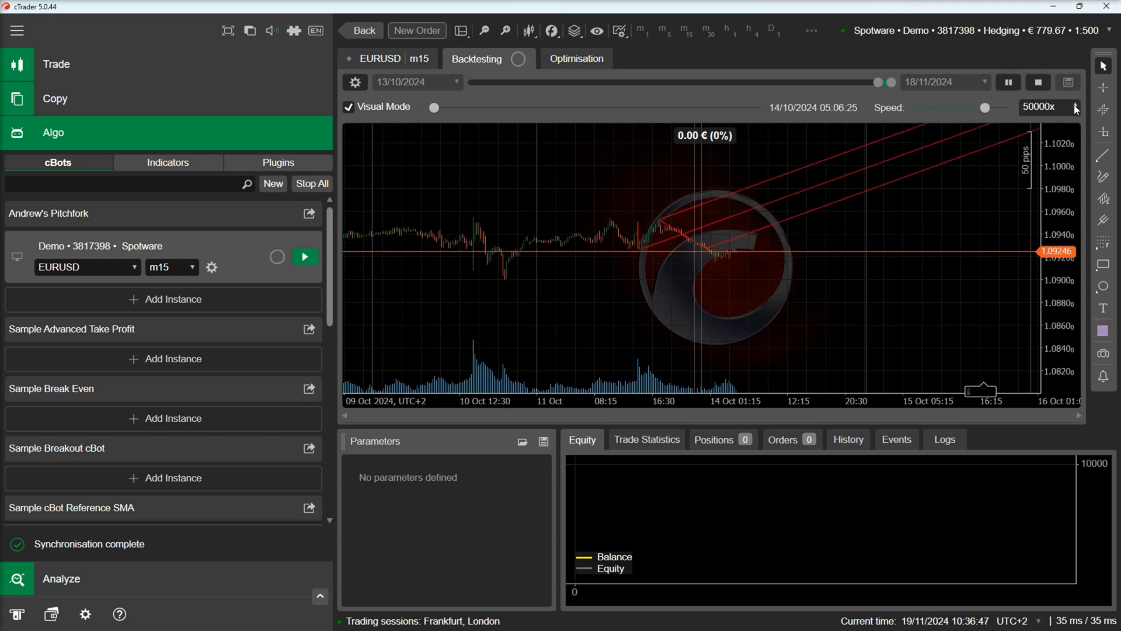